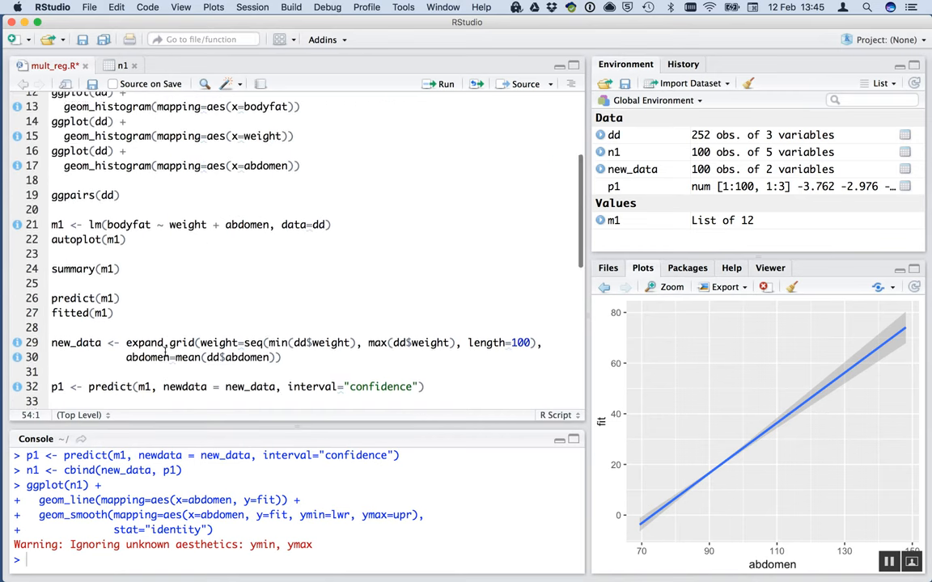
- Edit the lm() data argument to slice(dd, -39 so row 39 is dropped from the fit
{"action": "scroll", "scroll_direction": "down", "scroll_amount": 3}
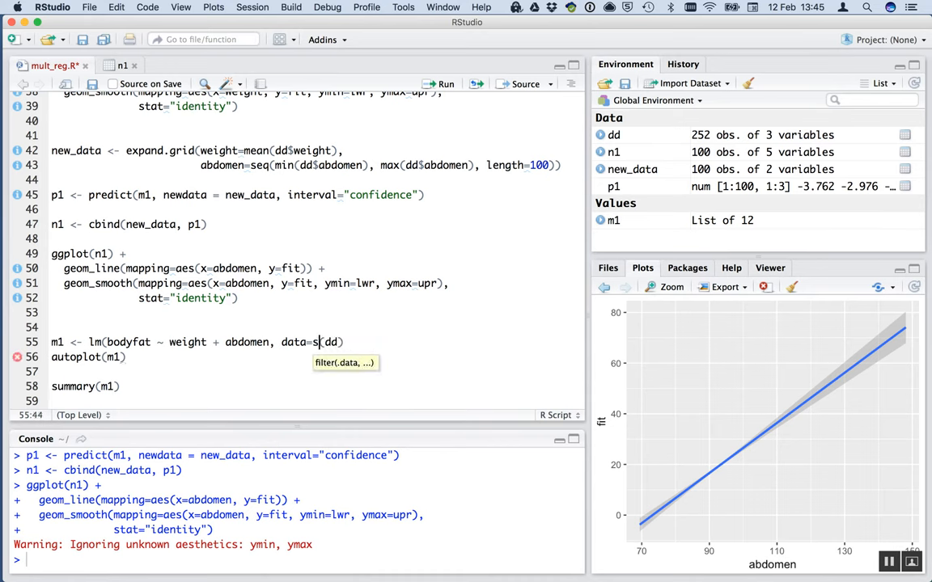
{"action": "type", "text": "lice("}
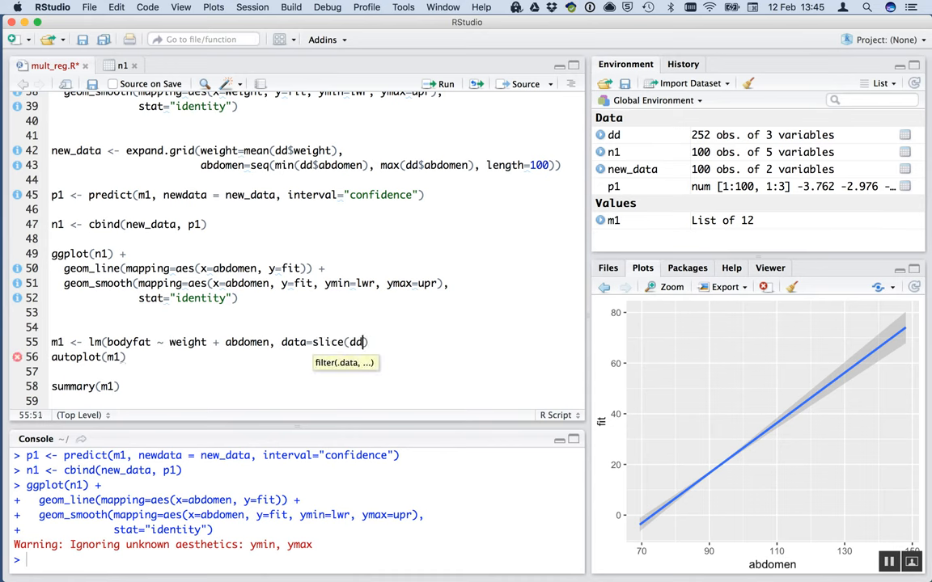
{"action": "type", "text": ", -3"}
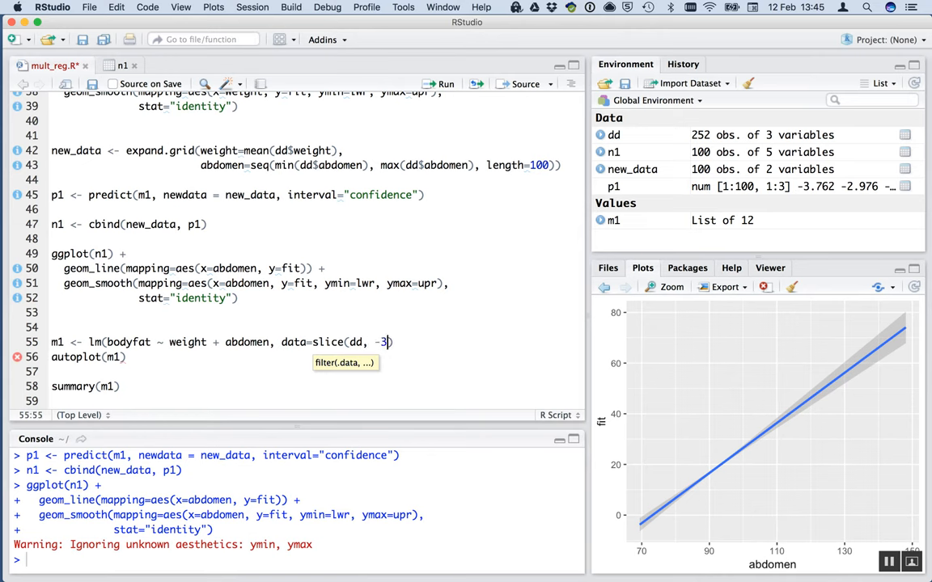
{"action": "type", "text": "9"}
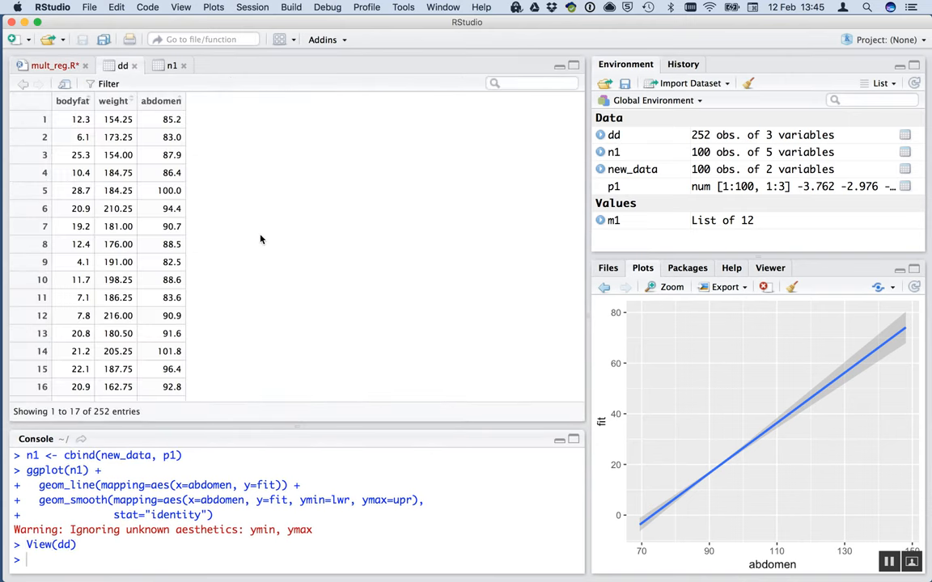
- Scroll the dd data viewer down to row 39, the 363.15 weight outlier, then return to the script
{"action": "scroll", "scroll_direction": "down", "scroll_amount": 3}
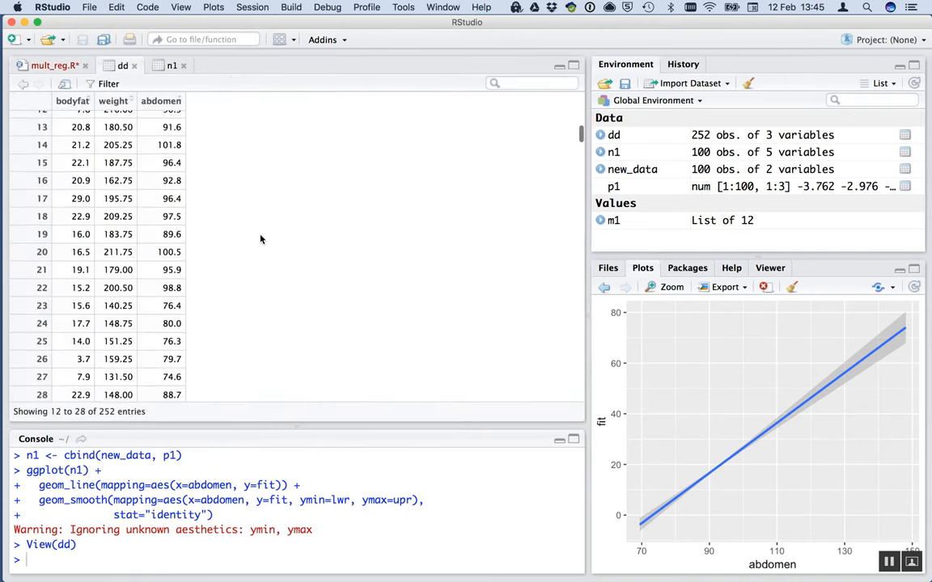
{"action": "scroll", "scroll_direction": "down", "scroll_amount": 3}
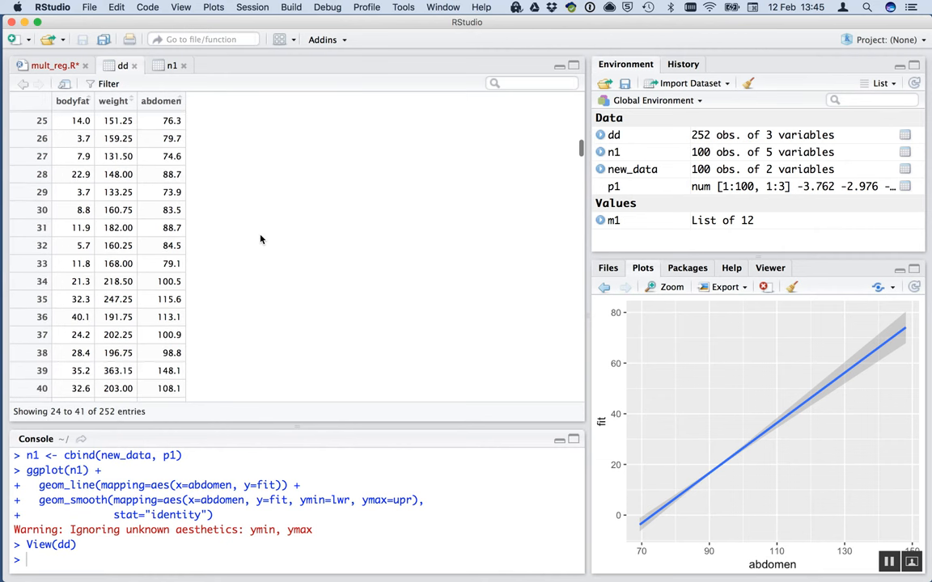
{"action": "mouse_move", "coordinate": [139, 375]}
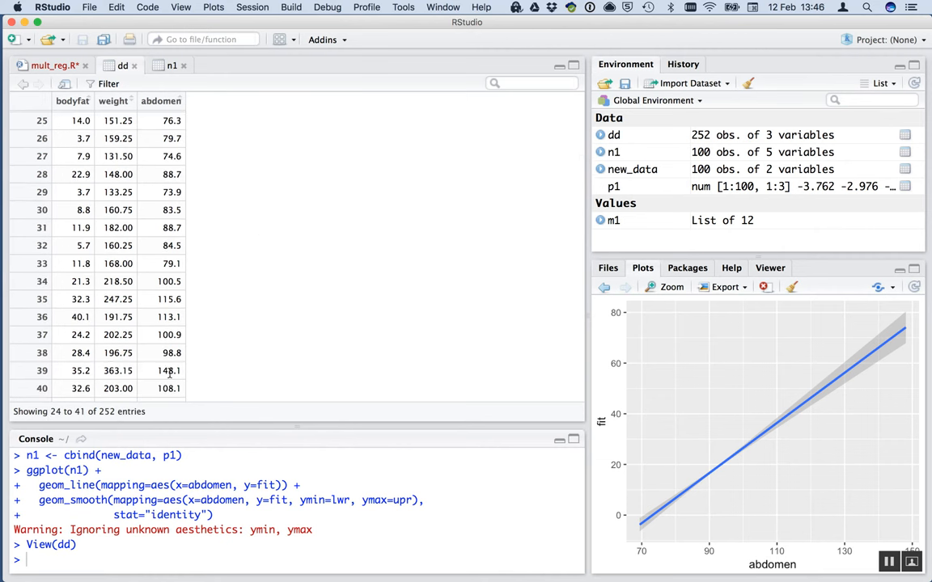
{"action": "left_click", "coordinate": [48, 64]}
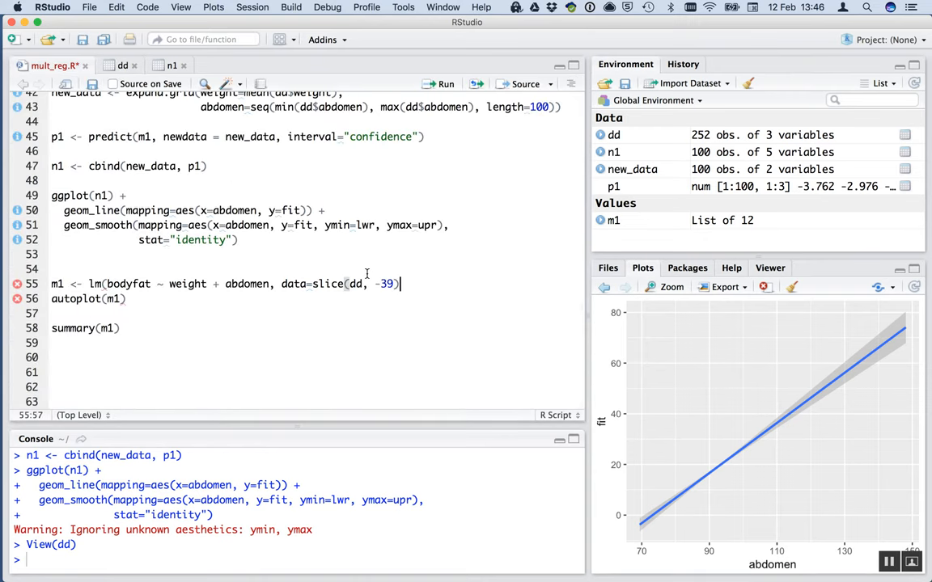
- Close the slice(dd, -39) call and rename the refitted model from m1 to m2
{"action": "type", "text": ")"}
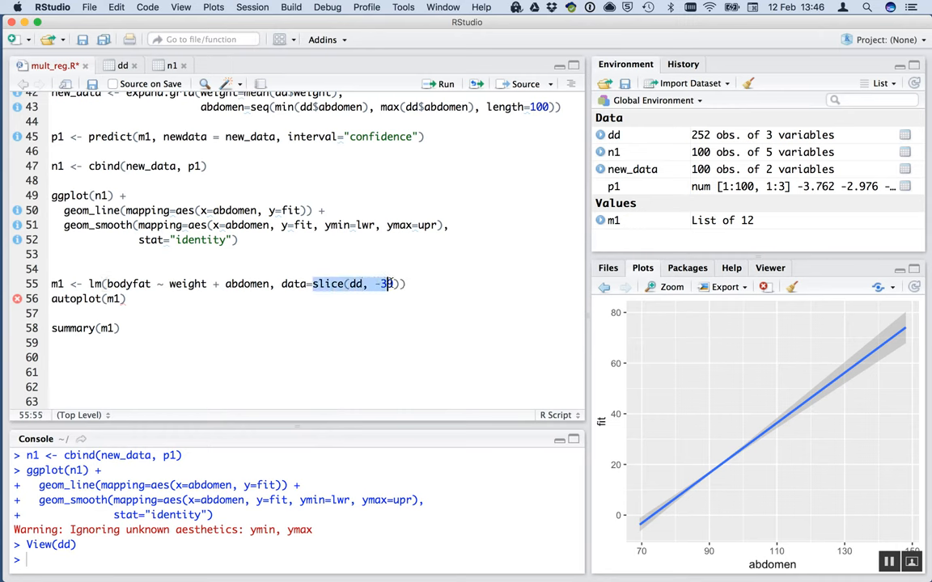
{"action": "type", "text": "9"}
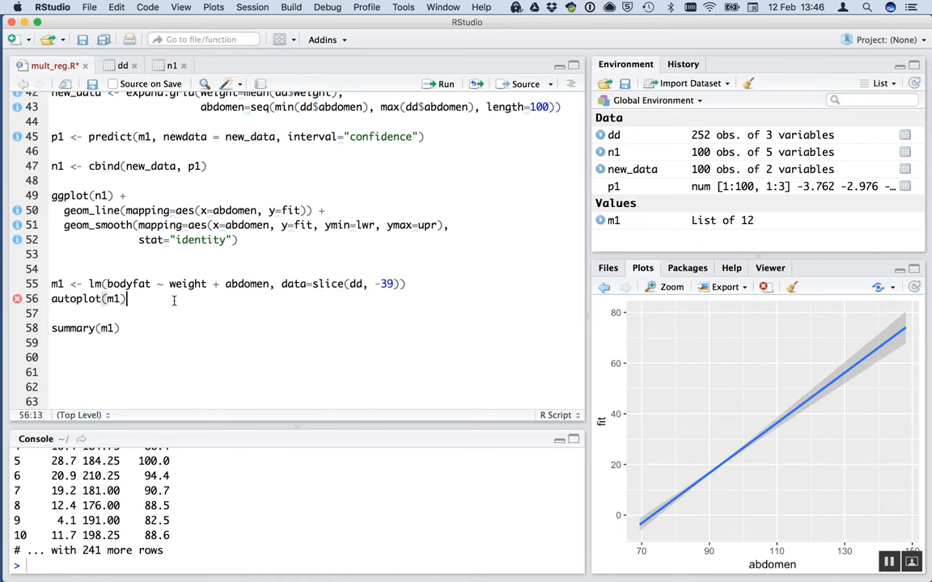
{"action": "left_click", "coordinate": [64, 285]}
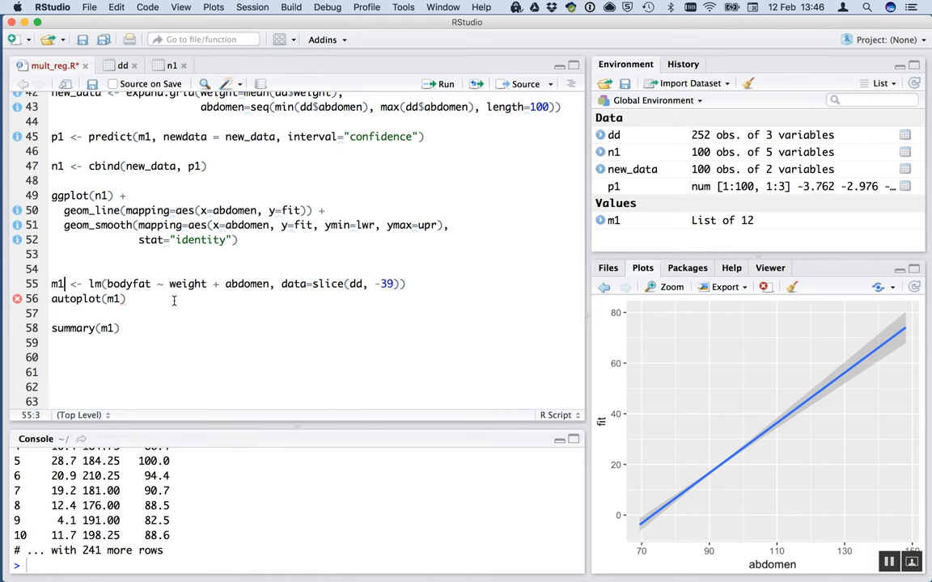
{"action": "type", "text": "2"}
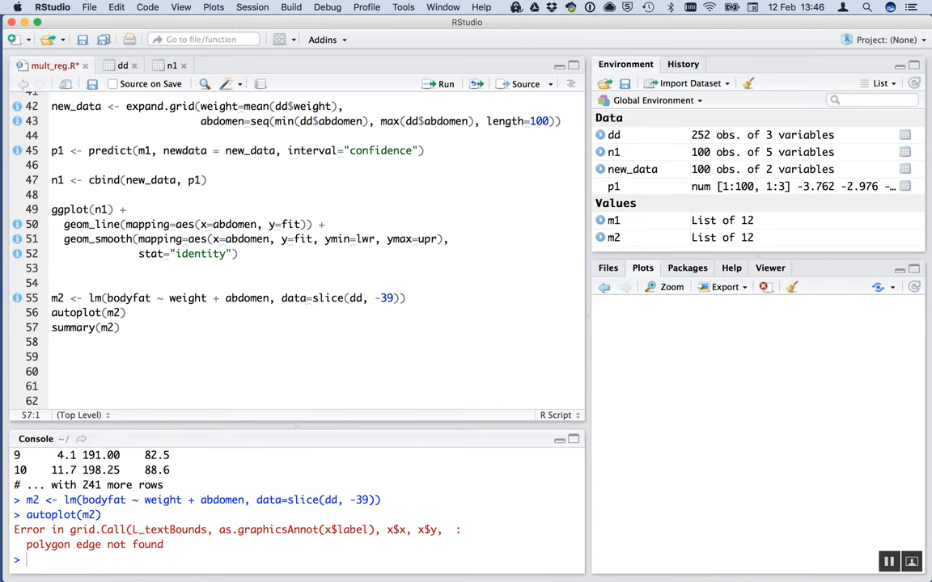
{"action": "mouse_move", "coordinate": [156, 306]}
{"action": "type", "text": "library(ggfortify)"}
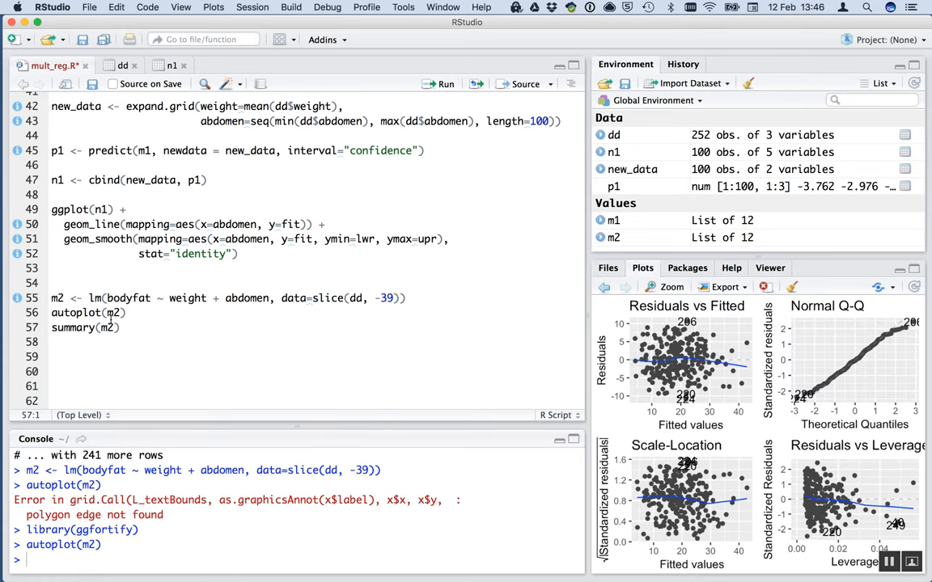
{"action": "mouse_move", "coordinate": [693, 364]}
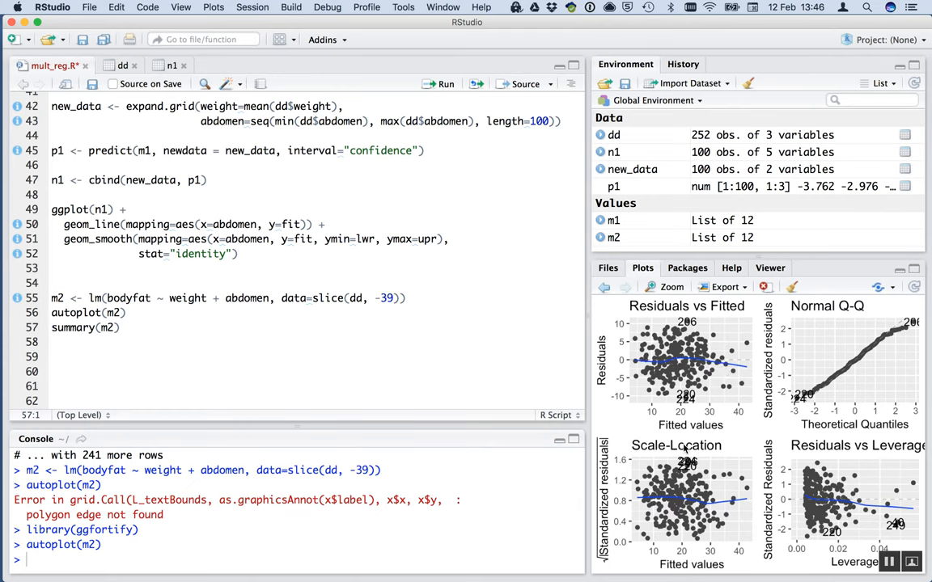
{"action": "mouse_move", "coordinate": [692, 362]}
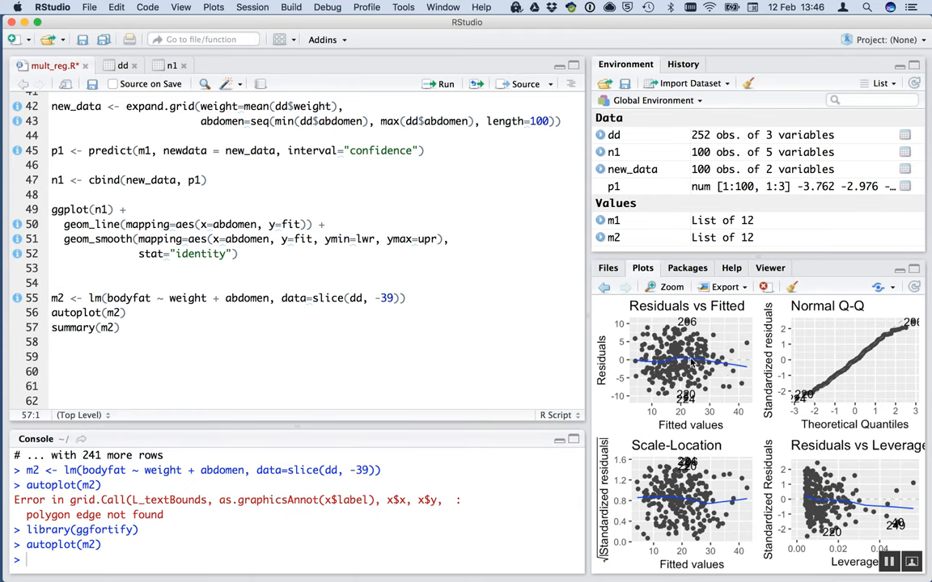
{"action": "mouse_move", "coordinate": [760, 414]}
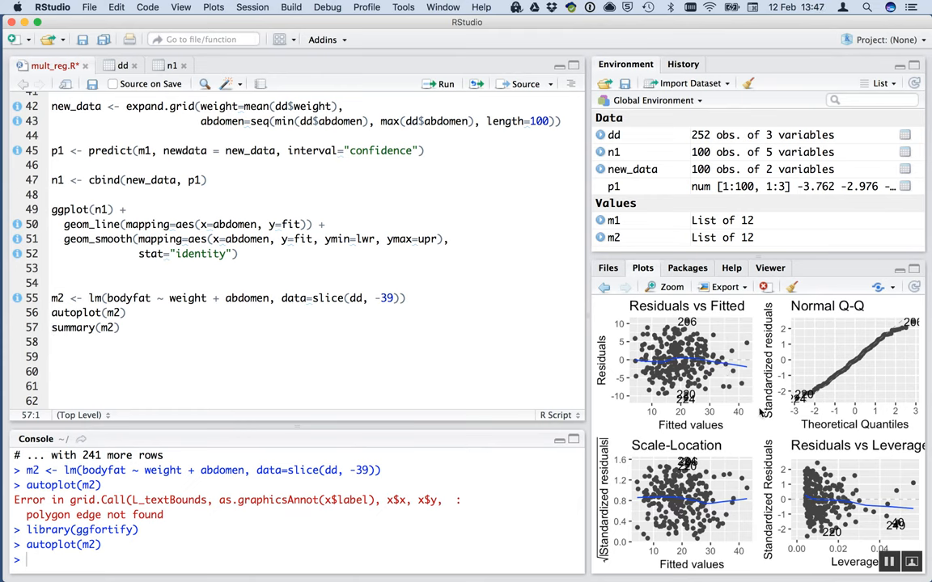
{"action": "mouse_move", "coordinate": [859, 495]}
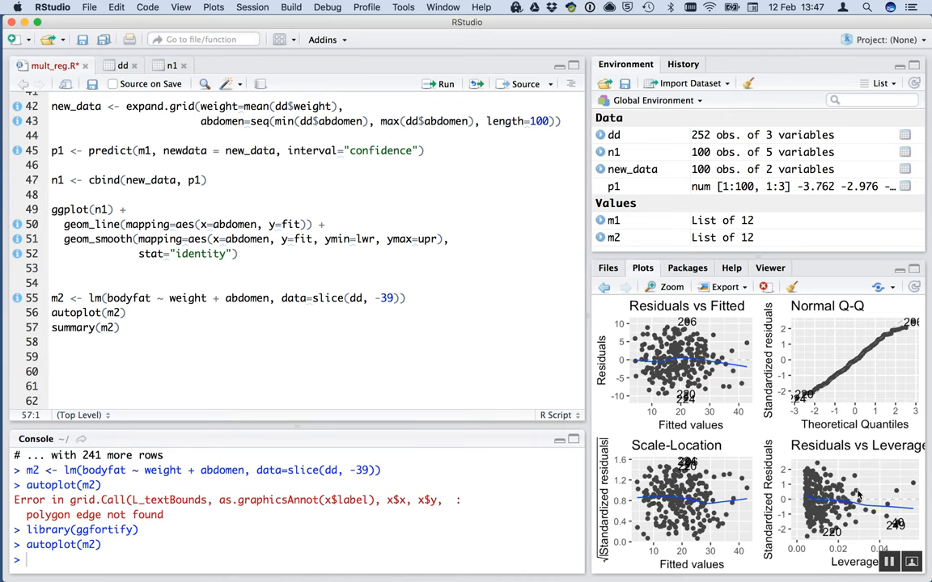
{"action": "mouse_move", "coordinate": [906, 537]}
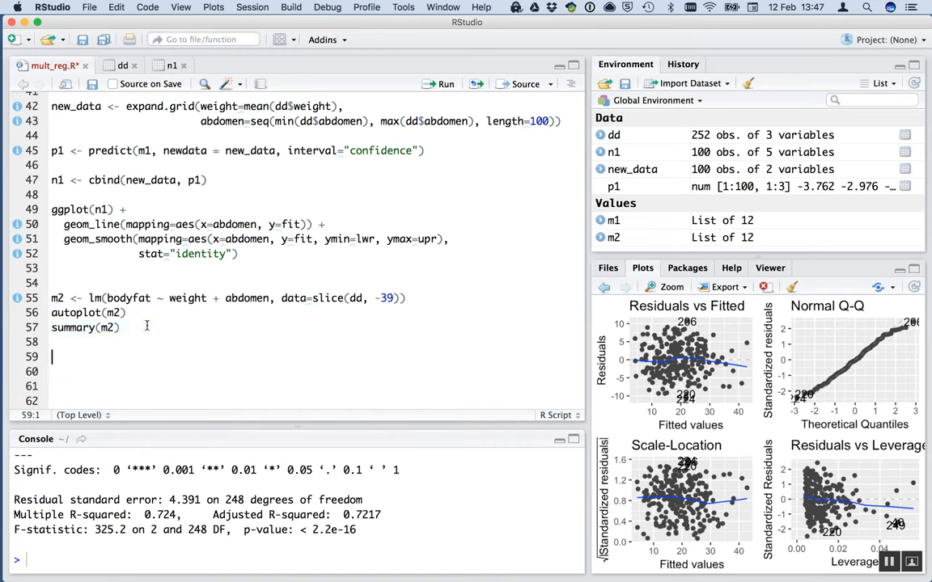
- Run summary(m1) in the console to compare the full-data fit with m2
{"action": "type", "text": "summary(m1)"}
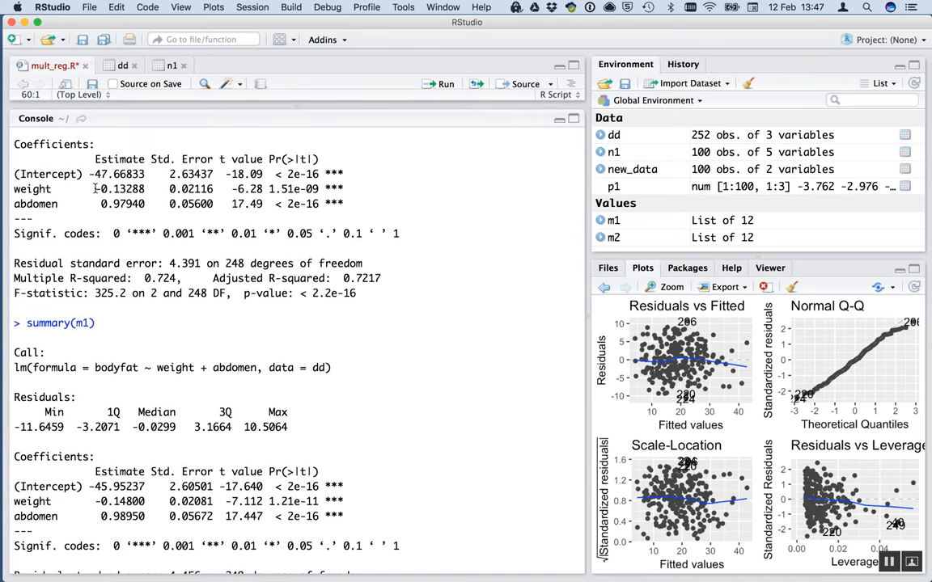
{"action": "double_click", "coordinate": [120, 188]}
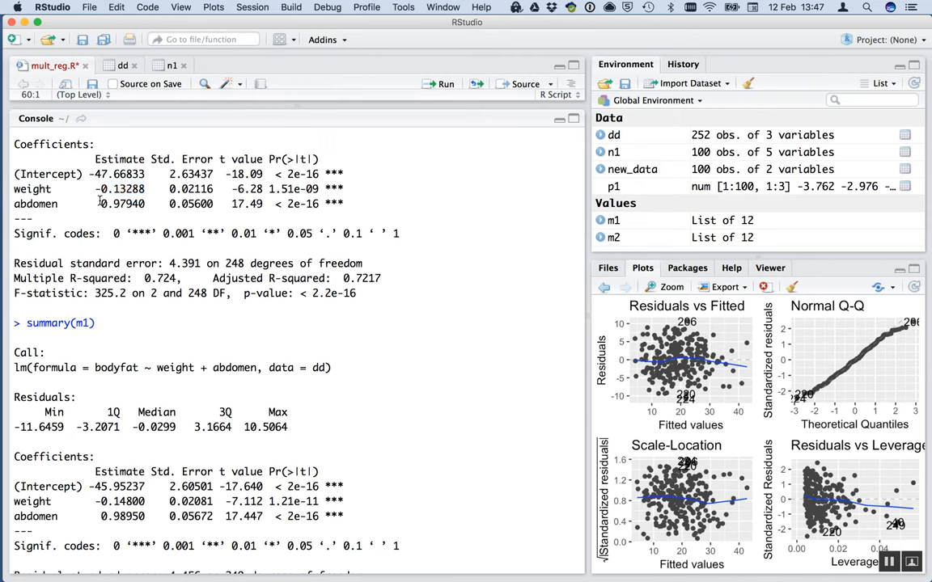
{"action": "double_click", "coordinate": [121, 203]}
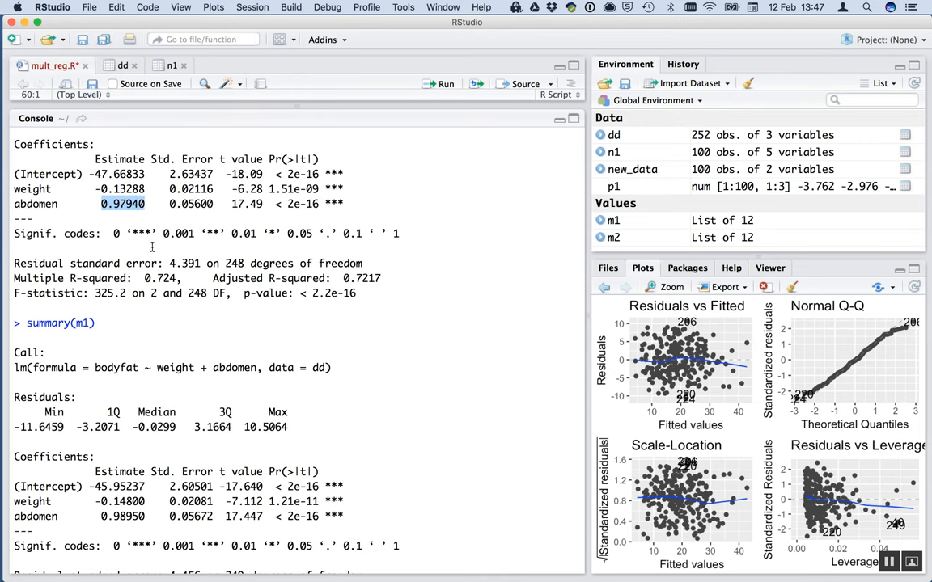
{"action": "mouse_move", "coordinate": [153, 459]}
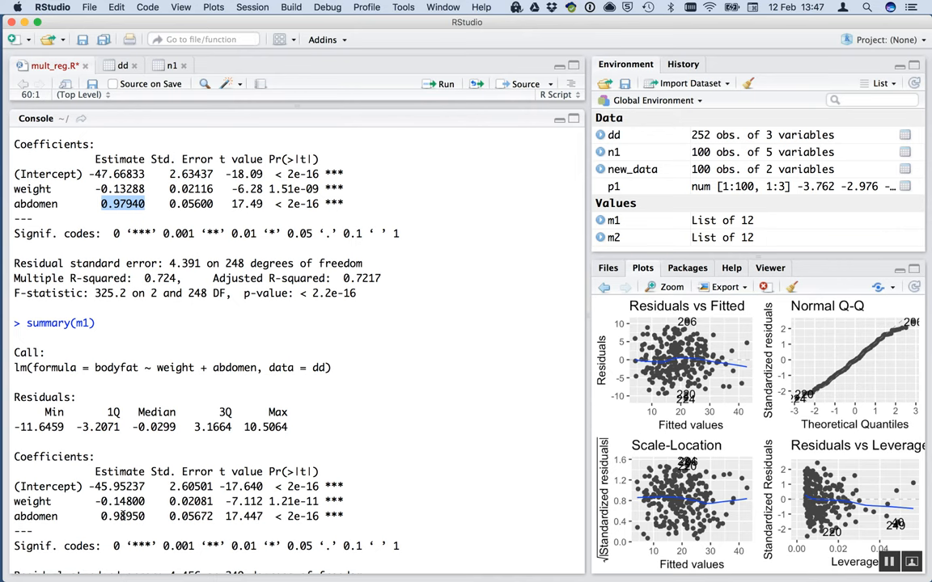
{"action": "mouse_move", "coordinate": [297, 336]}
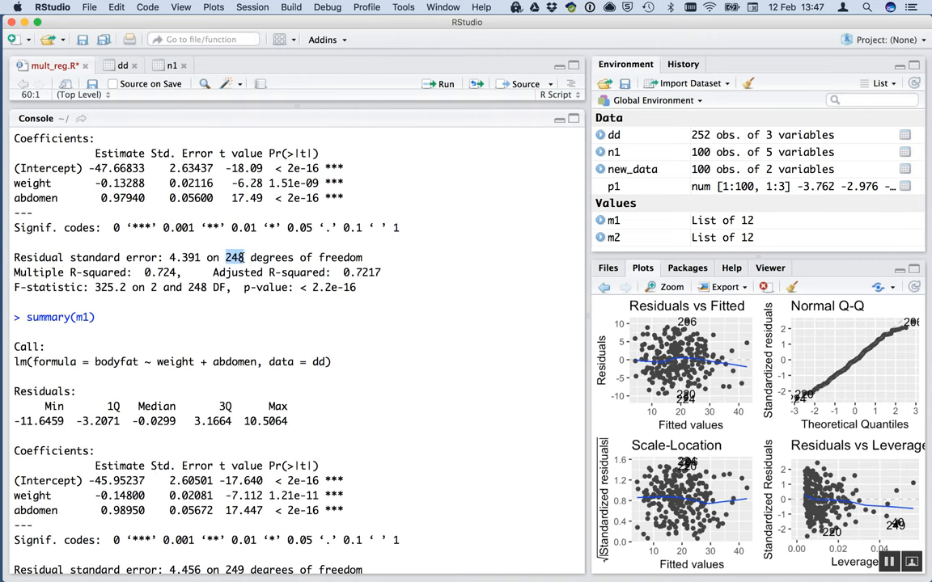
{"action": "scroll", "scroll_direction": "down", "scroll_amount": 3}
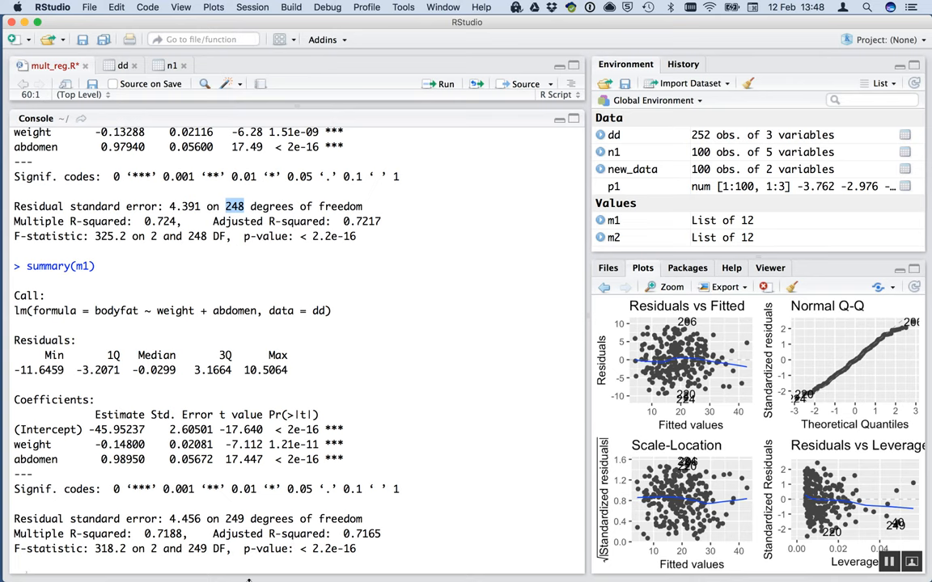
{"action": "scroll", "scroll_direction": "down", "scroll_amount": 3}
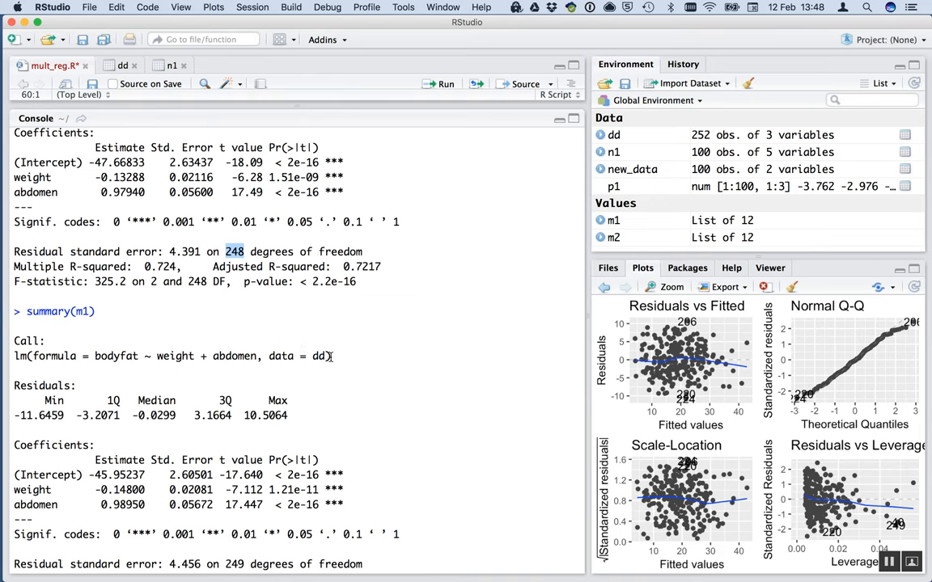
{"action": "scroll", "scroll_direction": "down", "scroll_amount": 3}
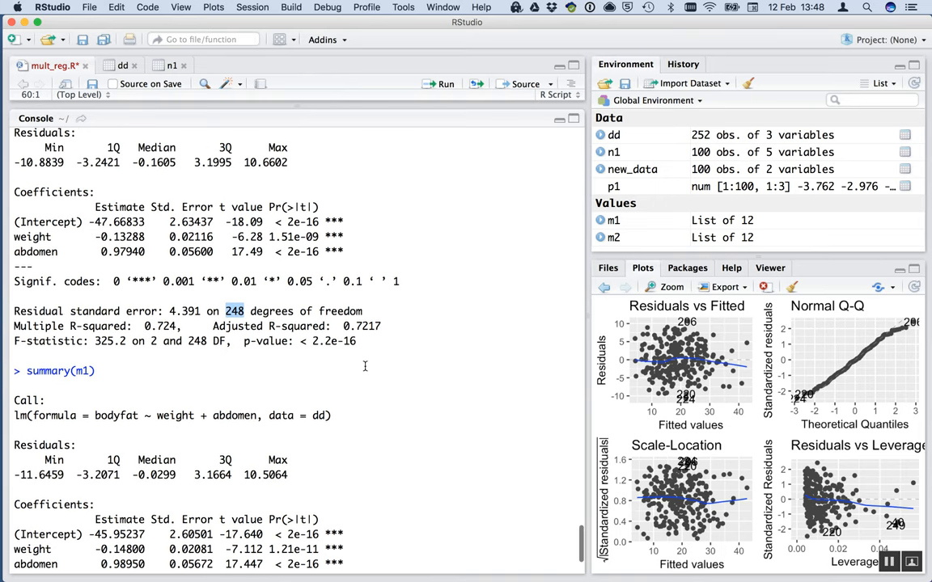
{"action": "scroll", "scroll_direction": "down", "scroll_amount": 3}
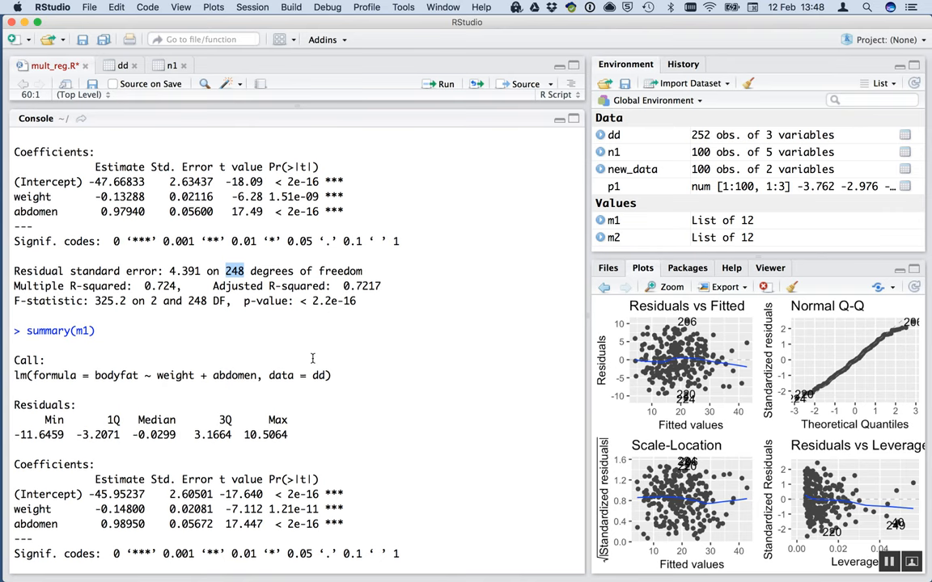
{"action": "scroll", "scroll_direction": "down", "scroll_amount": 3}
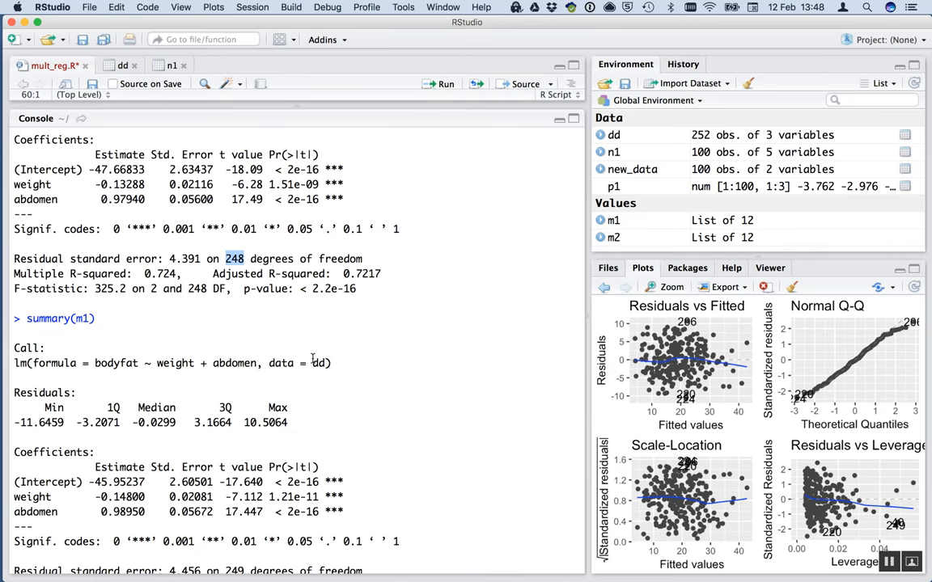
{"action": "mouse_move", "coordinate": [314, 359]}
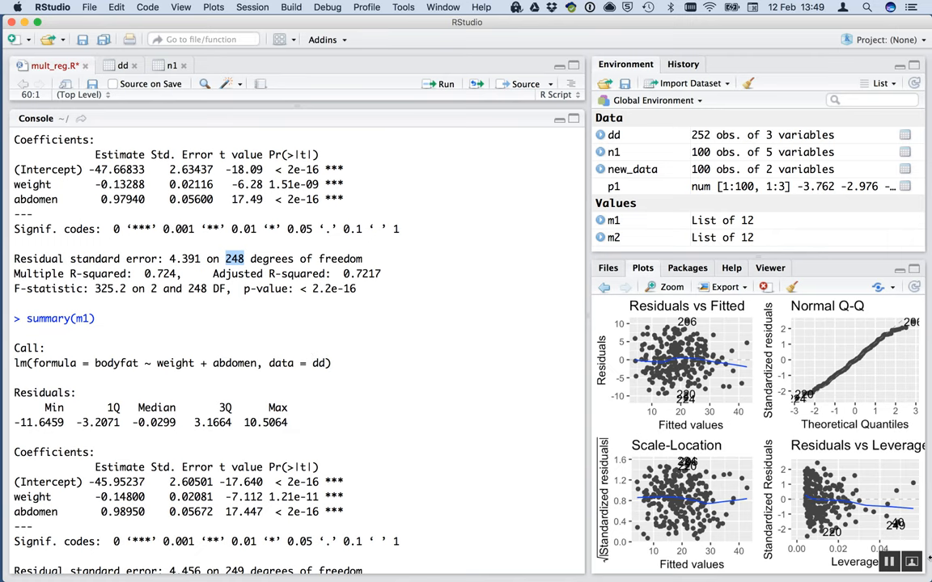